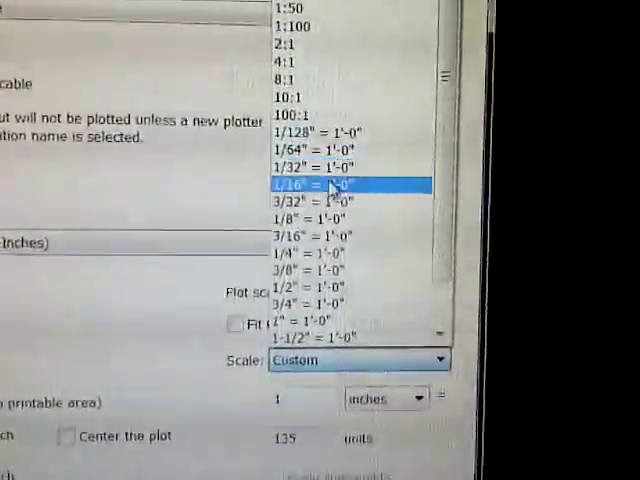
- Pick 1/4" = 1'-0" from the plot Scale list, leaving fit to paper unchecked
left_click(303, 251)
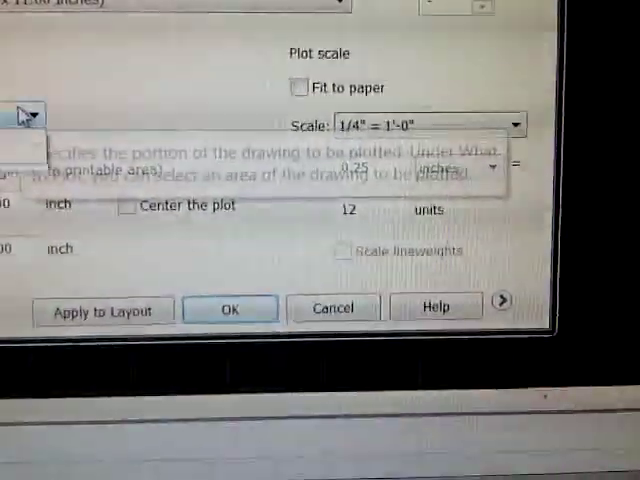
left_click(145, 230)
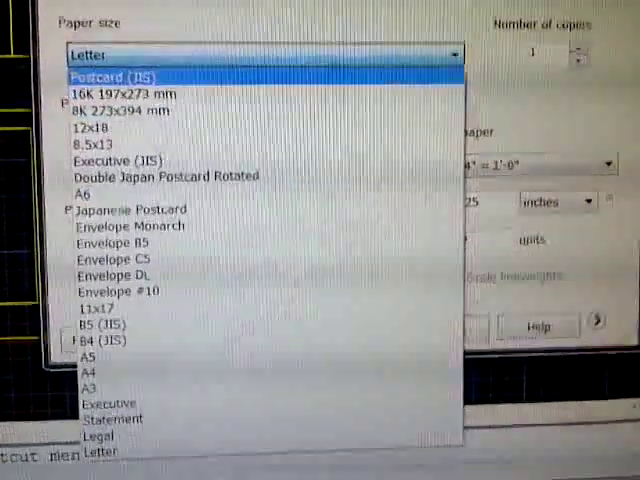
- Select Letter from the Paper size dropdown
left_click(90, 54)
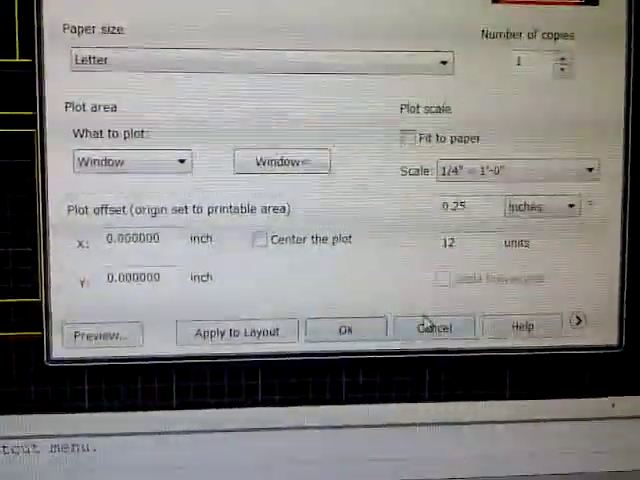